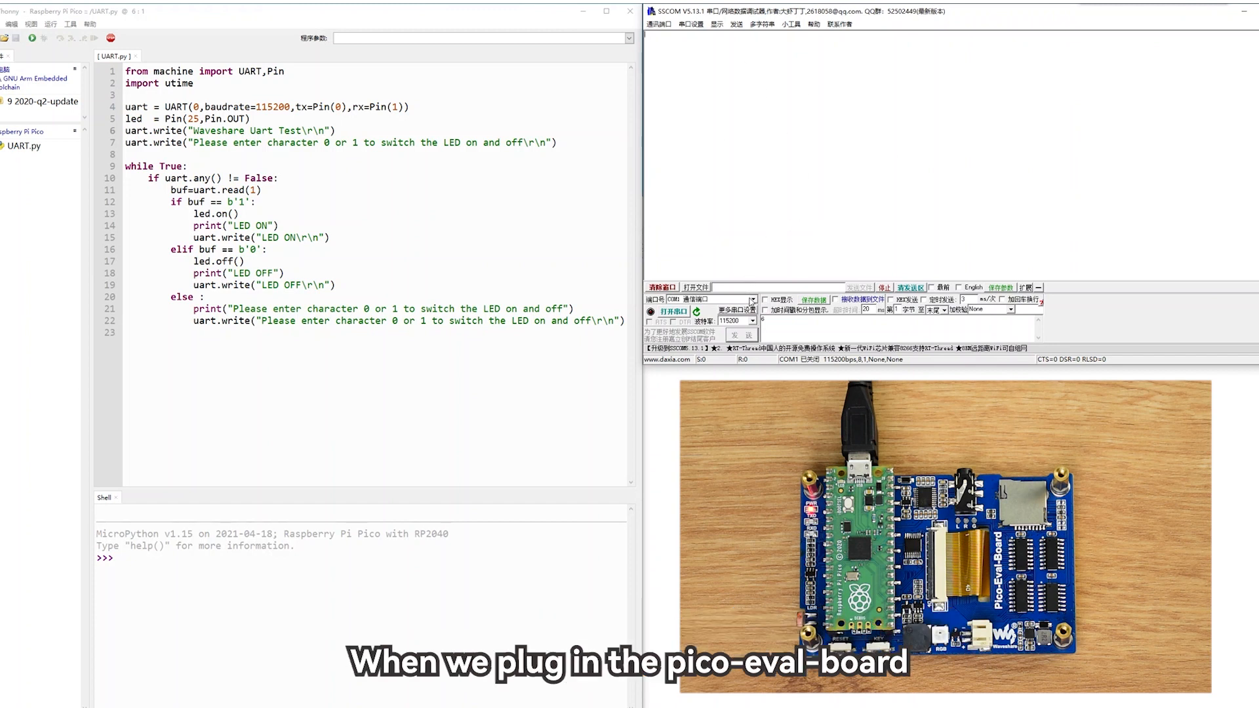
Connect SSCOM to the Silicon Labs COM3 port at 115200 baud.
click(751, 298)
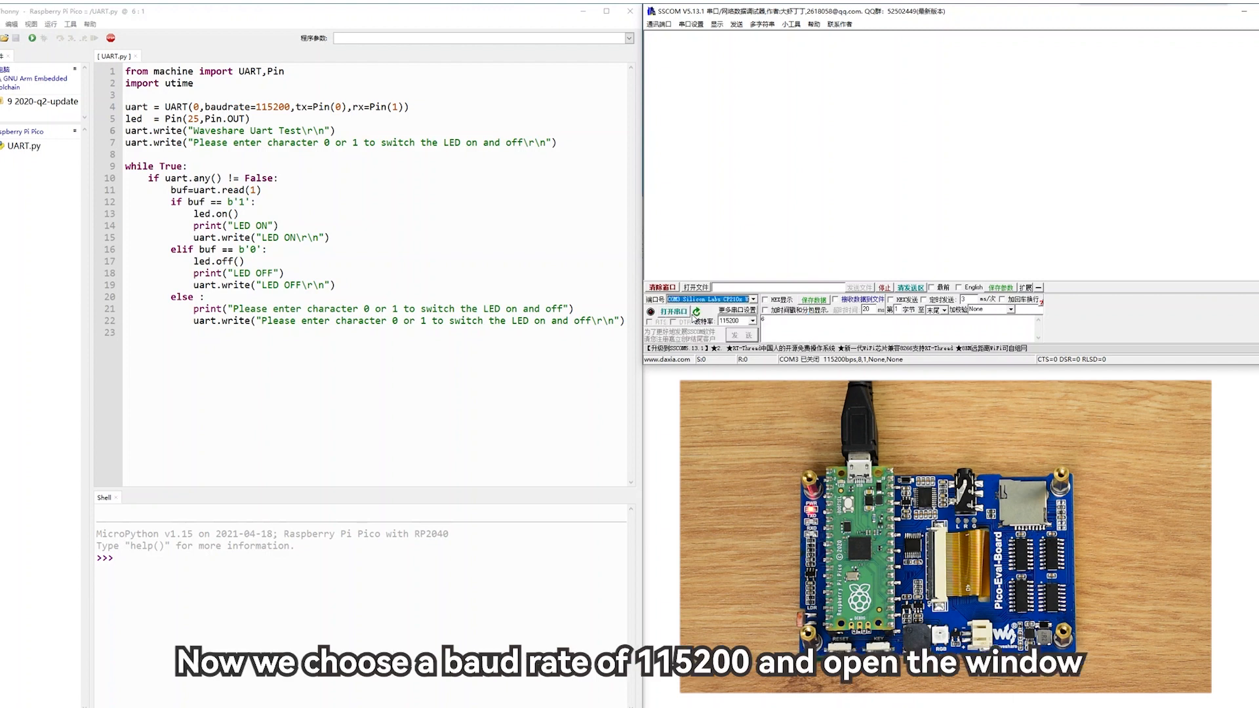
click(751, 321)
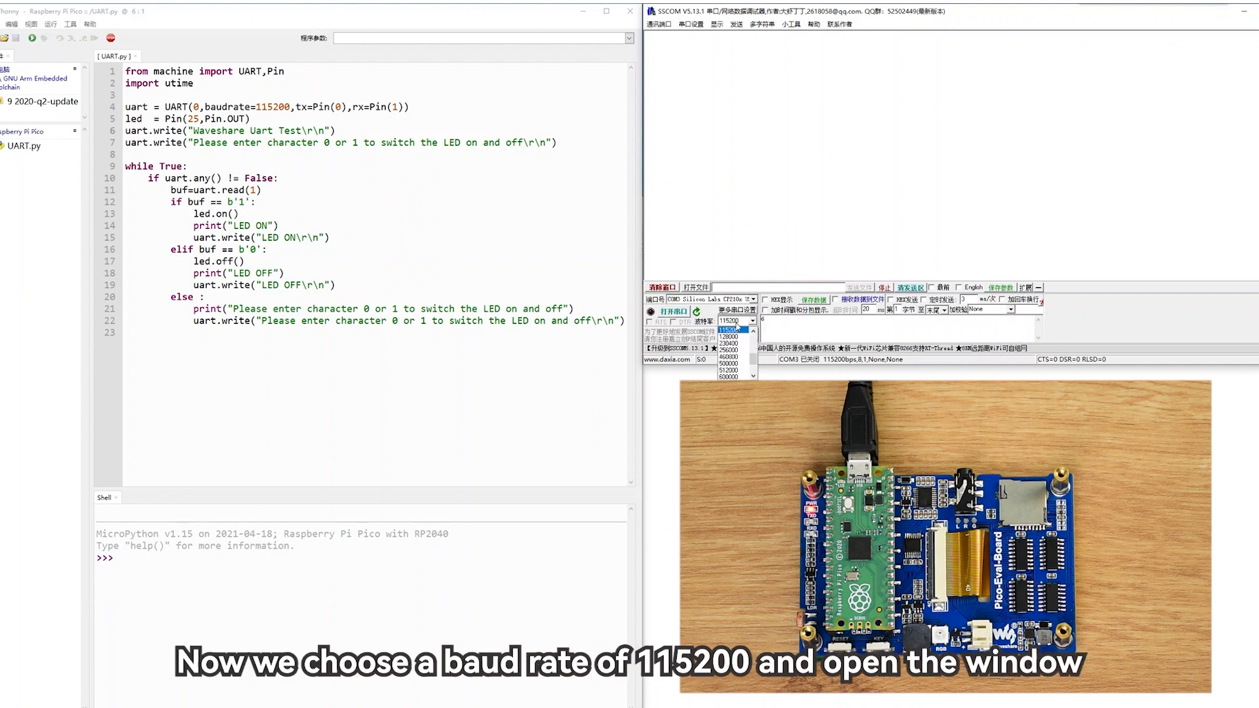
click(731, 335)
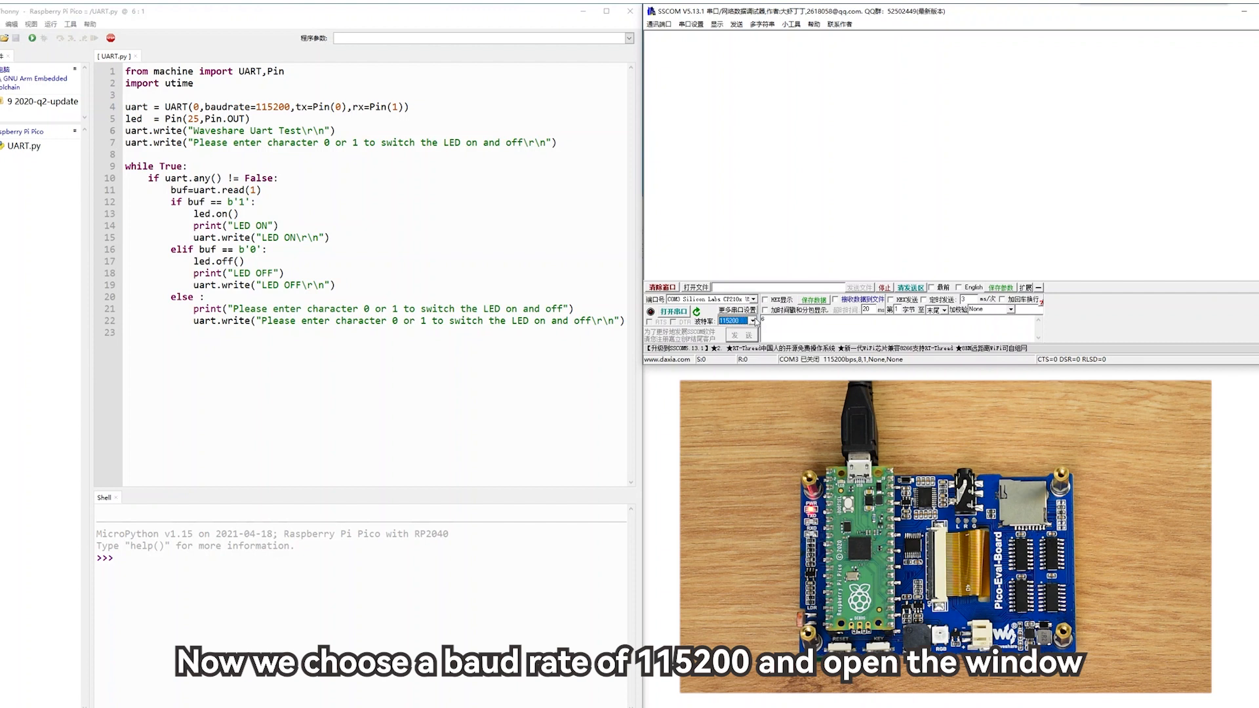
click(674, 310)
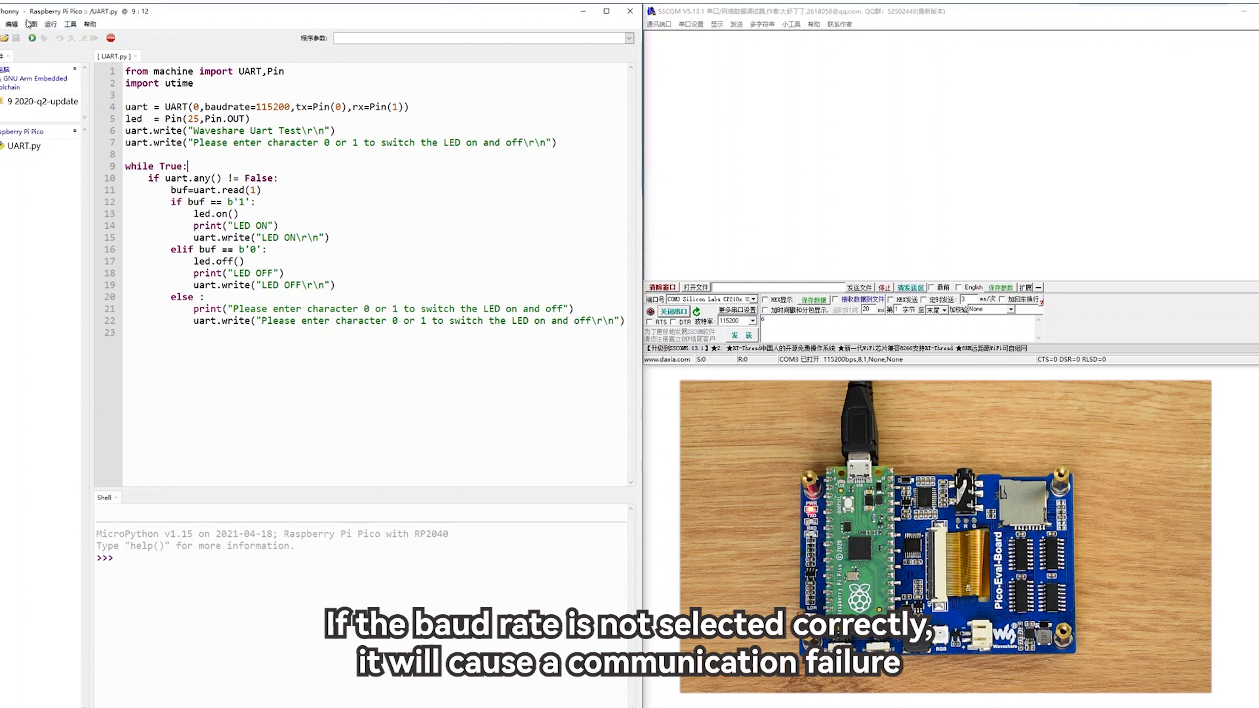
Run UART.py on the Raspberry Pi Pico from Thonny.
click(25, 34)
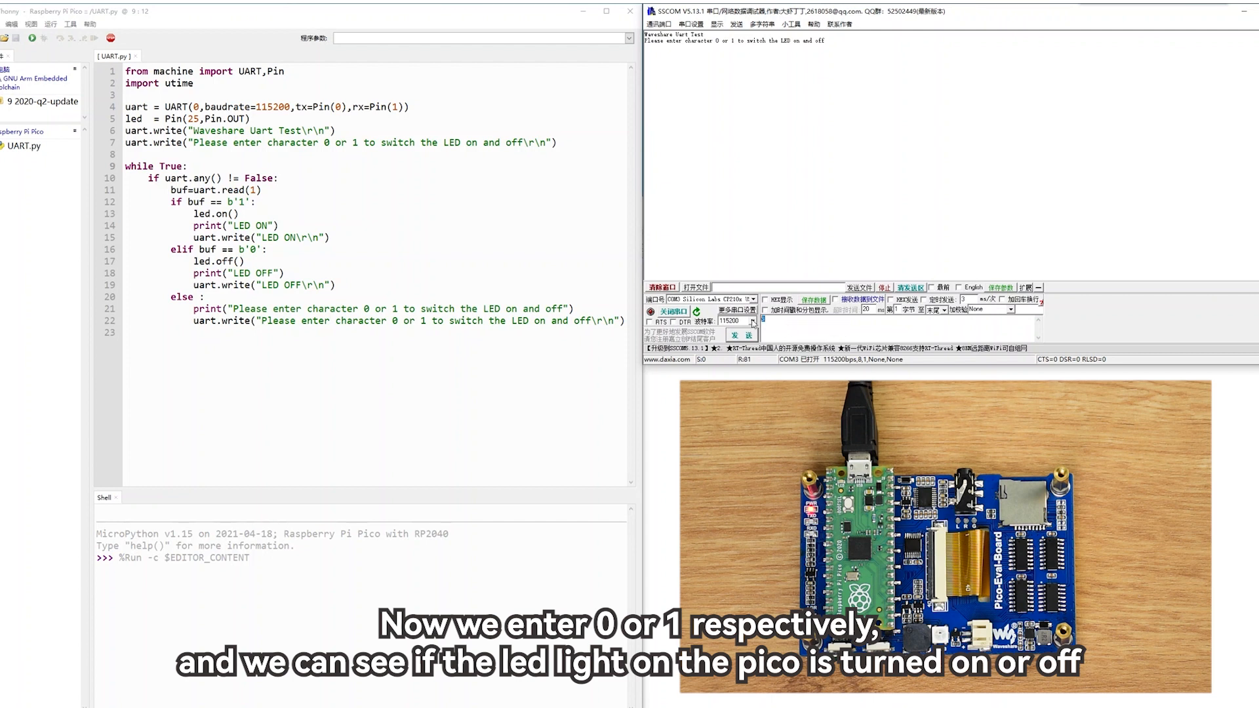
Send 1 (LED ON), 0 (LED OFF), then an invalid character to re-prompt.
click(741, 335)
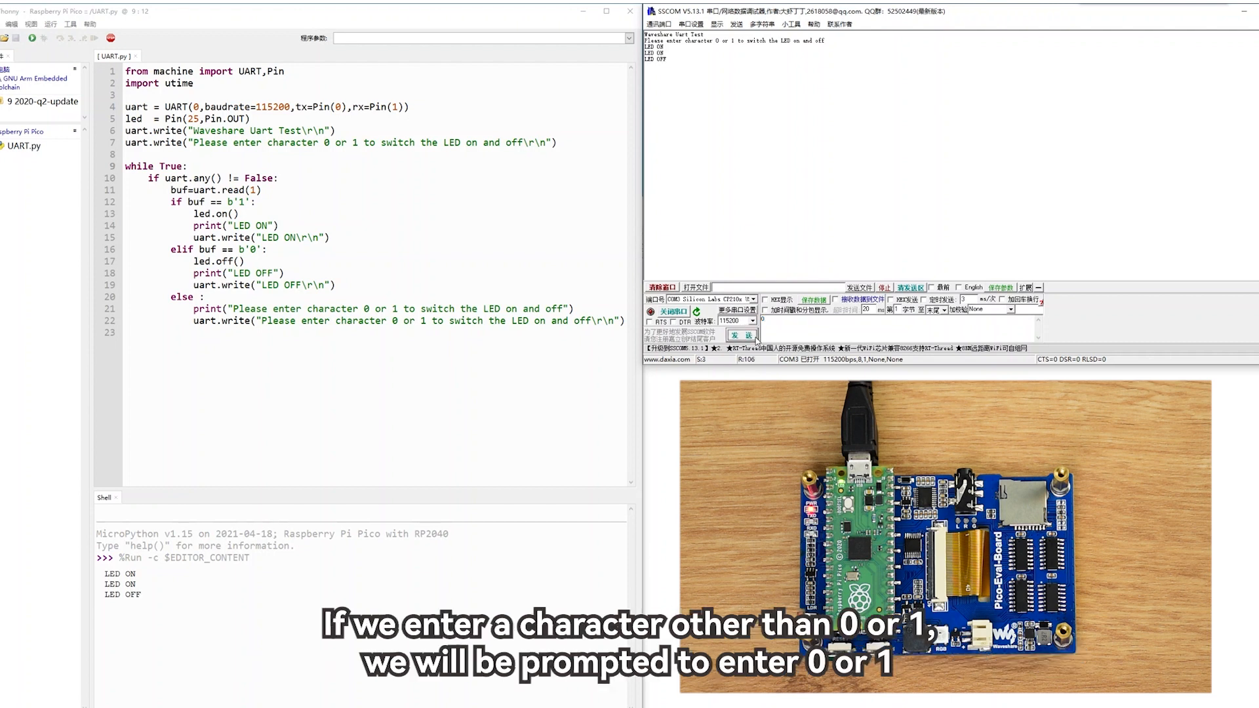
click(742, 335)
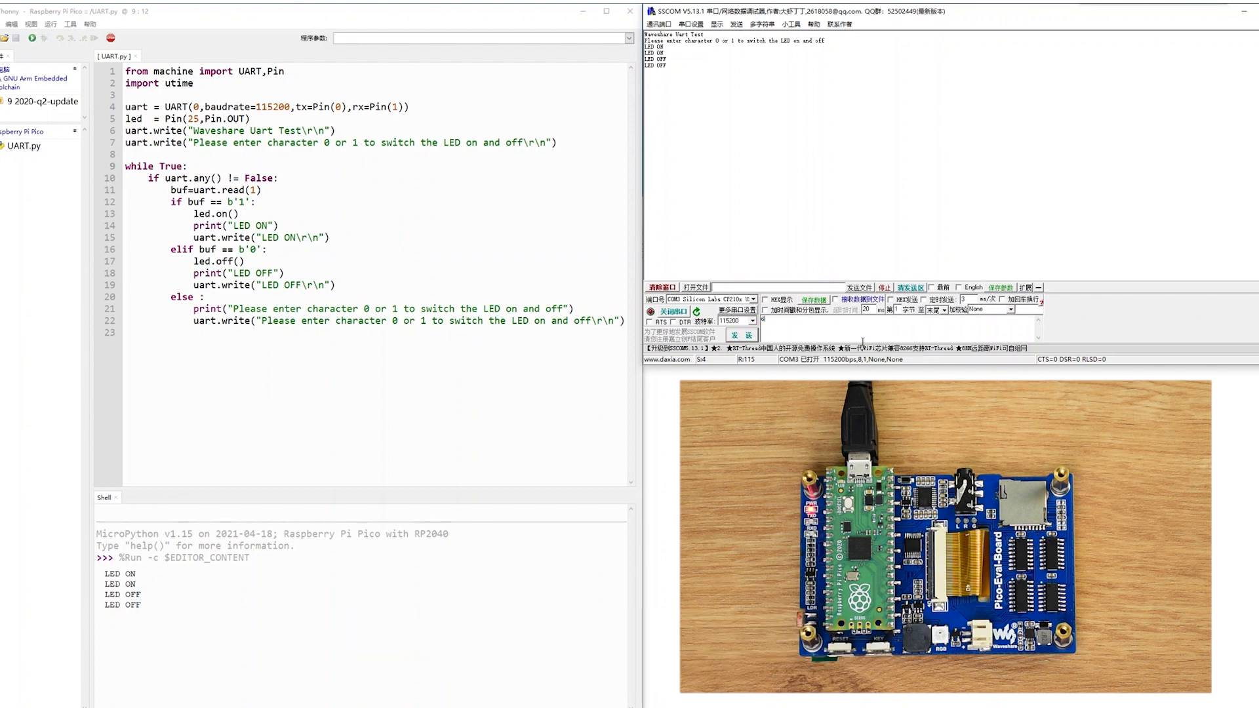
click(741, 335)
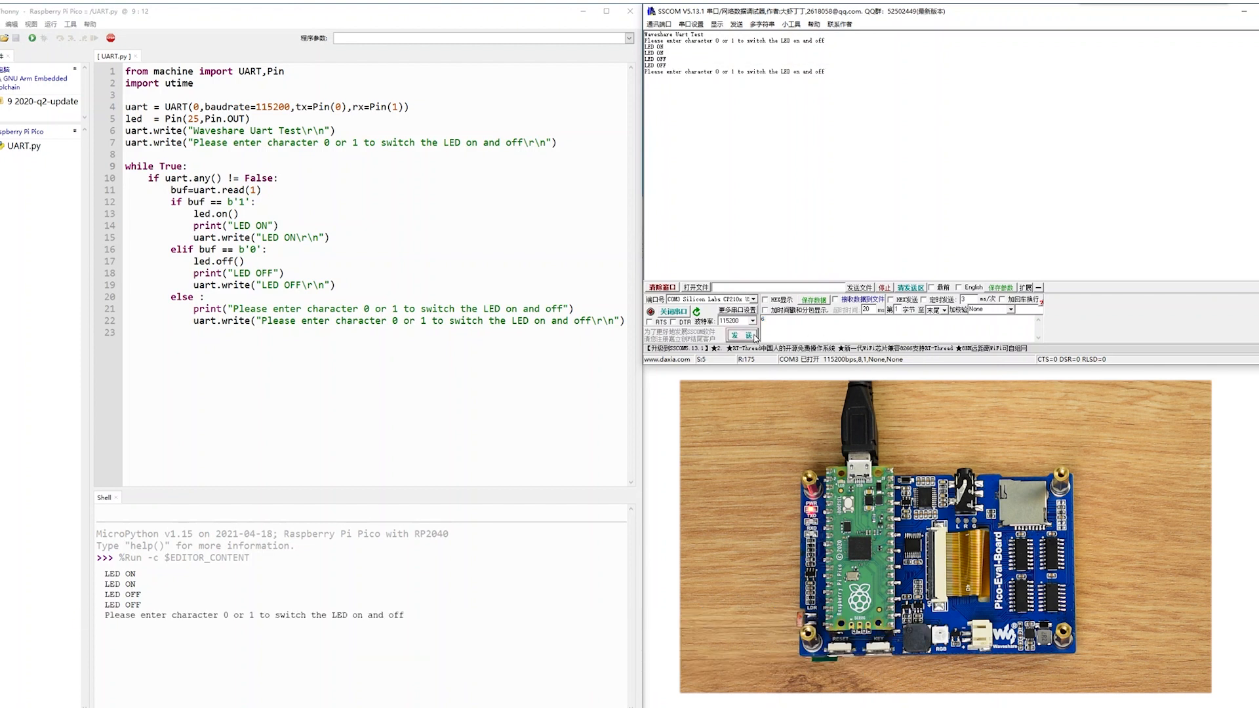